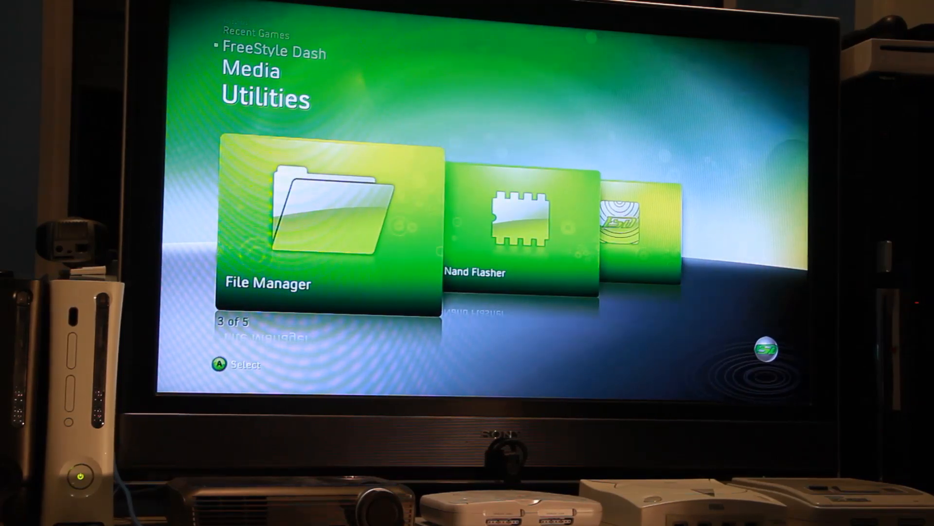
Open File Manager and browse the Usb0: drive into the xellLaunch folder
left_click(327, 226)
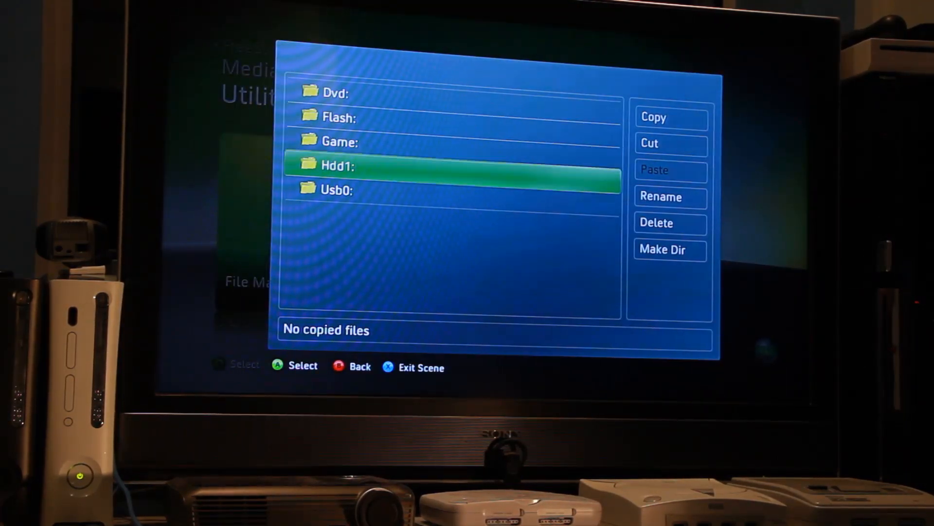
left_click(337, 189)
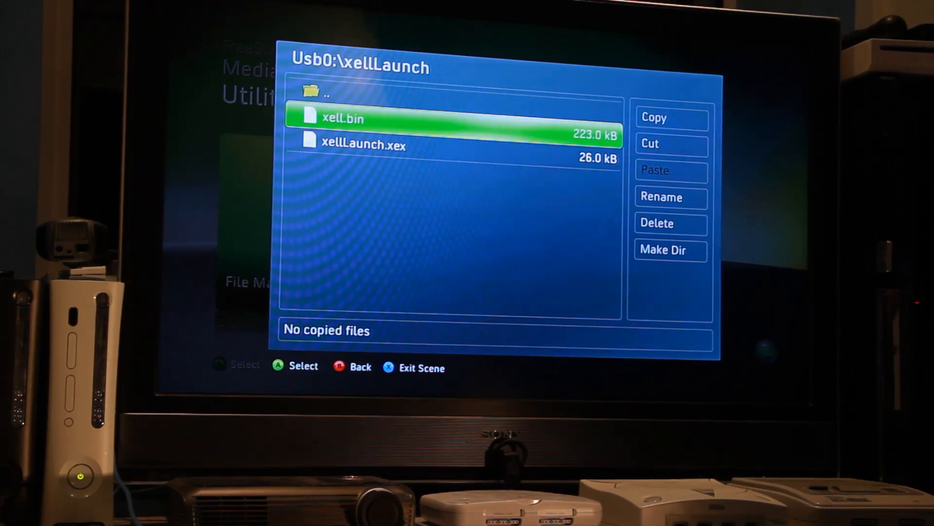
Go up to the Usb0: root and move the selection through casper to installer
left_click(327, 94)
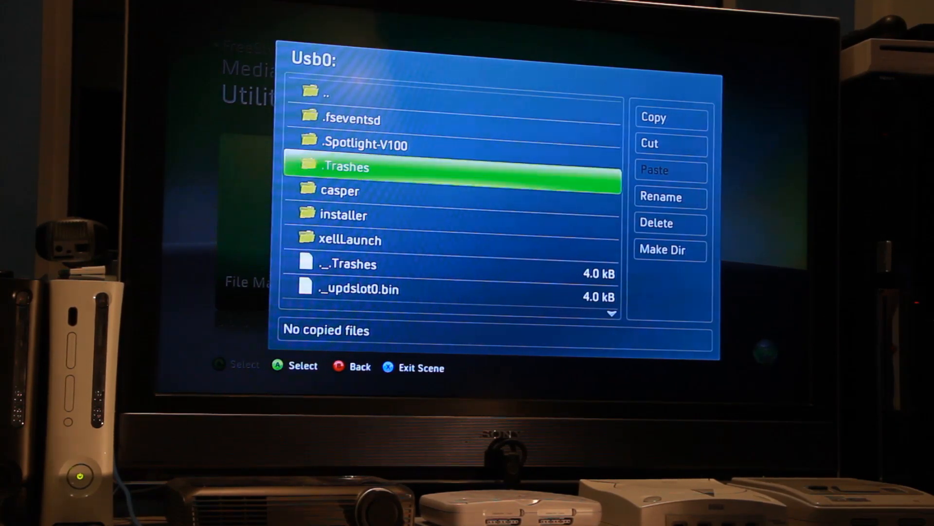
key("Down")
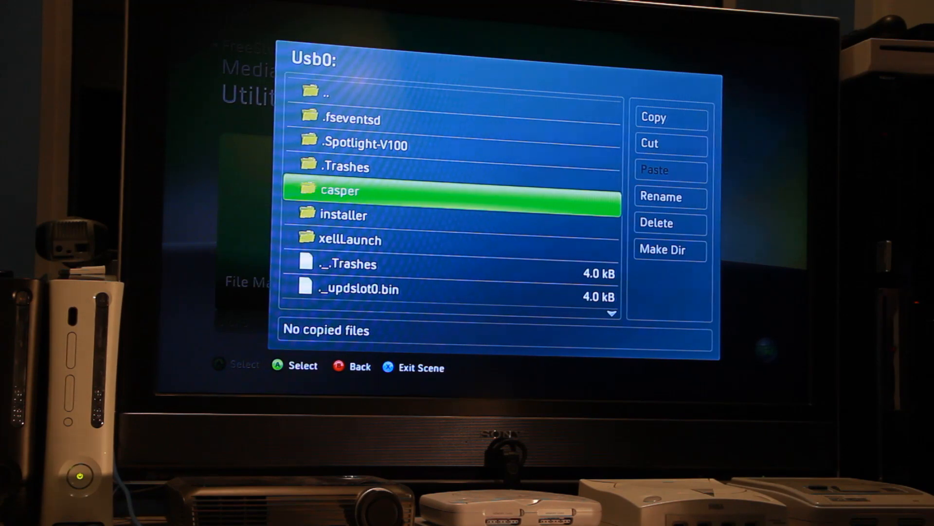
key("Down")
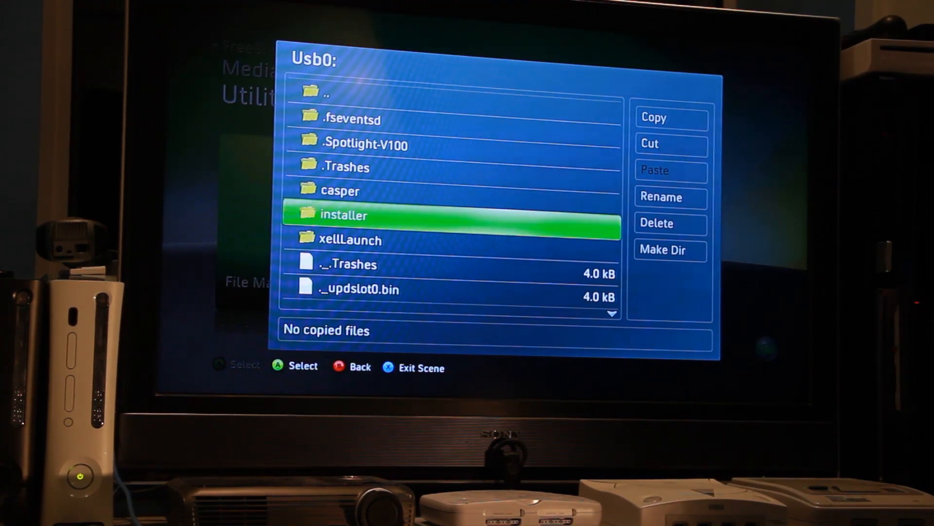